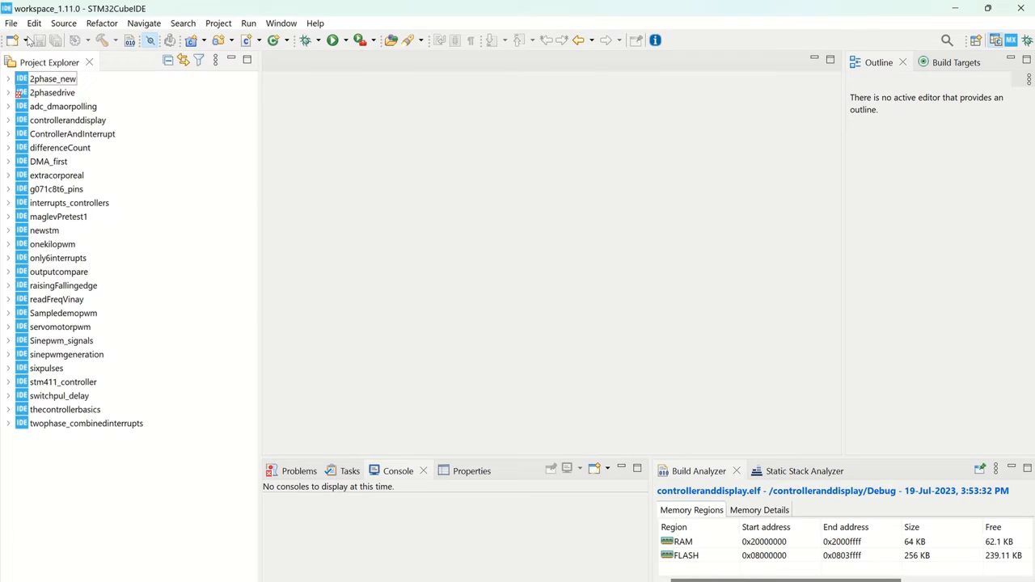
Step: Start a new STM32 project, bringing up the Target Selection window
{"action": "left_click", "coordinate": [11, 23]}
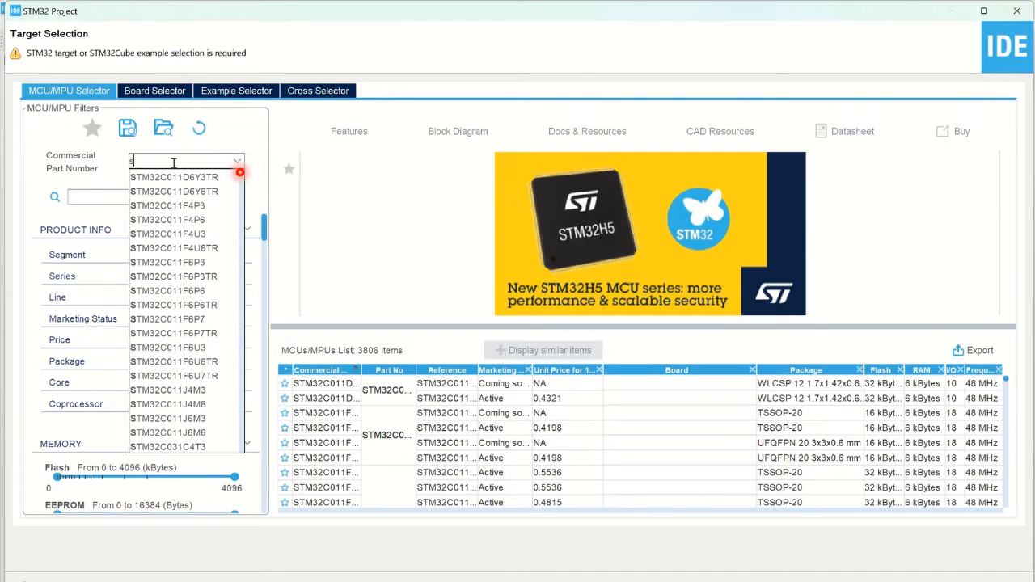
Step: Search the part number, choose STM32F401CCU6 as the target and continue to project setup
{"action": "type", "text": "tm32f401cc"}
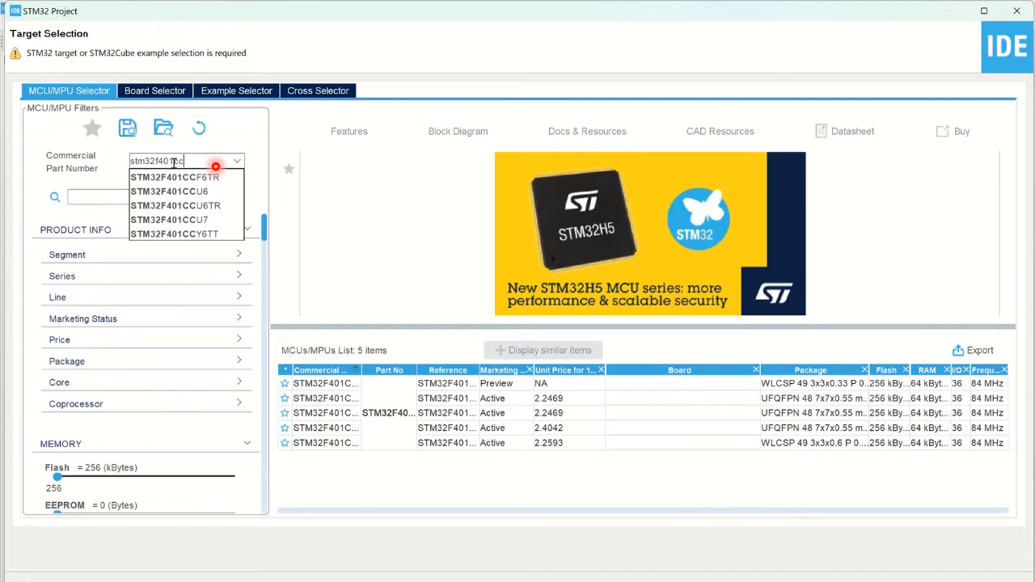
{"action": "left_click", "coordinate": [170, 176]}
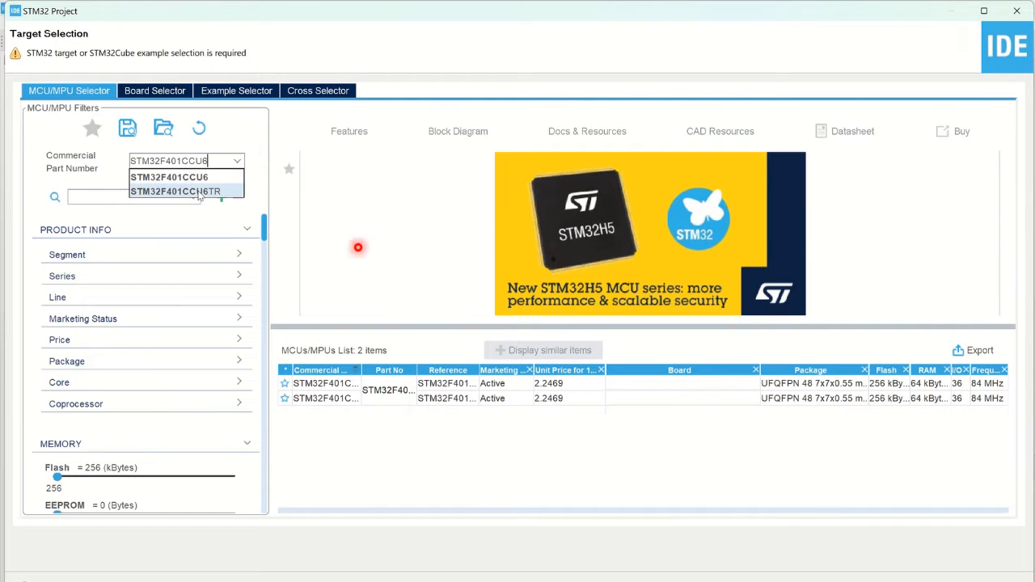
{"action": "left_click", "coordinate": [170, 176]}
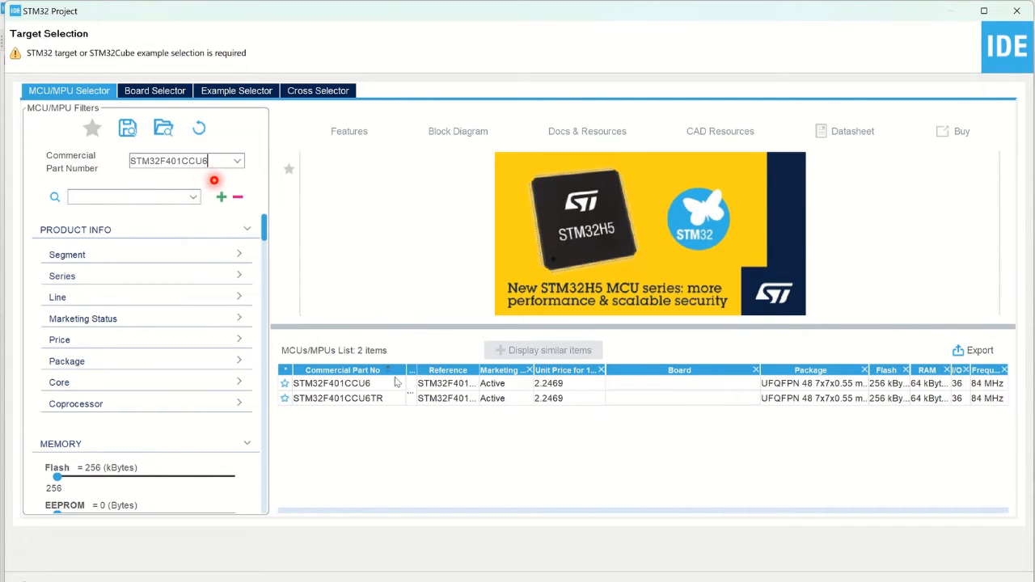
{"action": "left_click", "coordinate": [331, 382]}
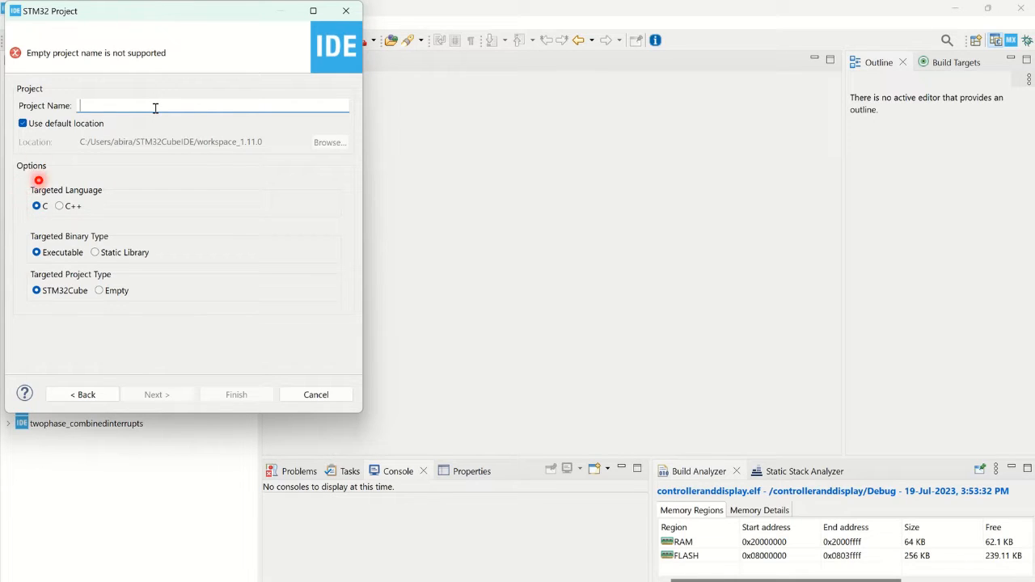
Step: Name the project blackpilluploadcode and finish to generate it
{"action": "type", "text": "blackpillu"}
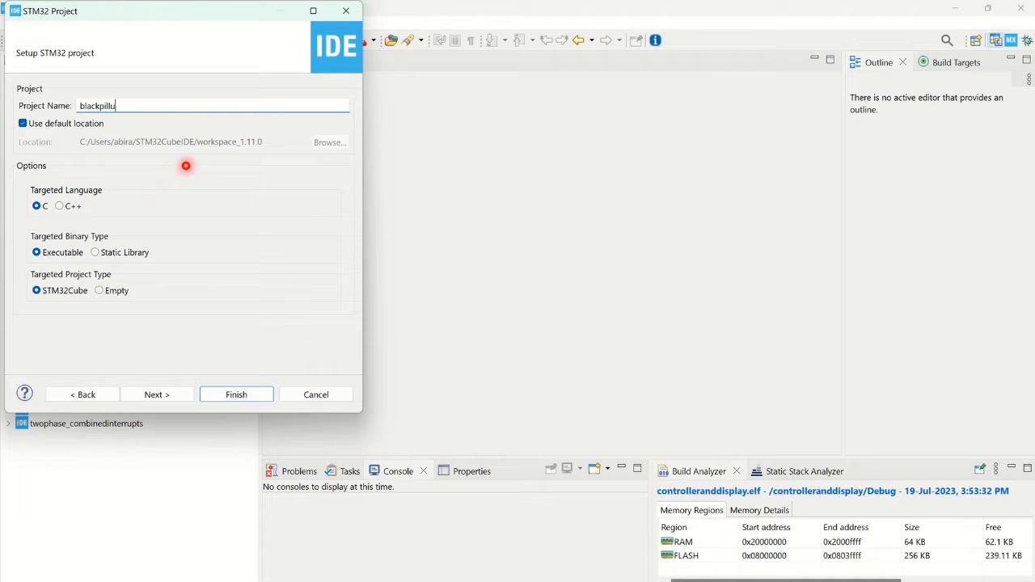
{"action": "type", "text": "ploadcode"}
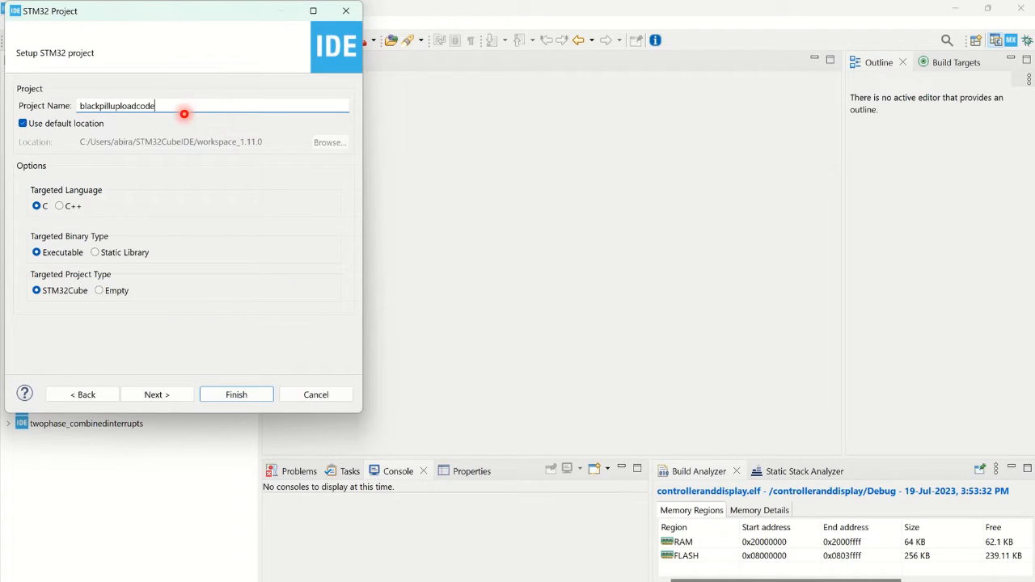
{"action": "left_click", "coordinate": [236, 394]}
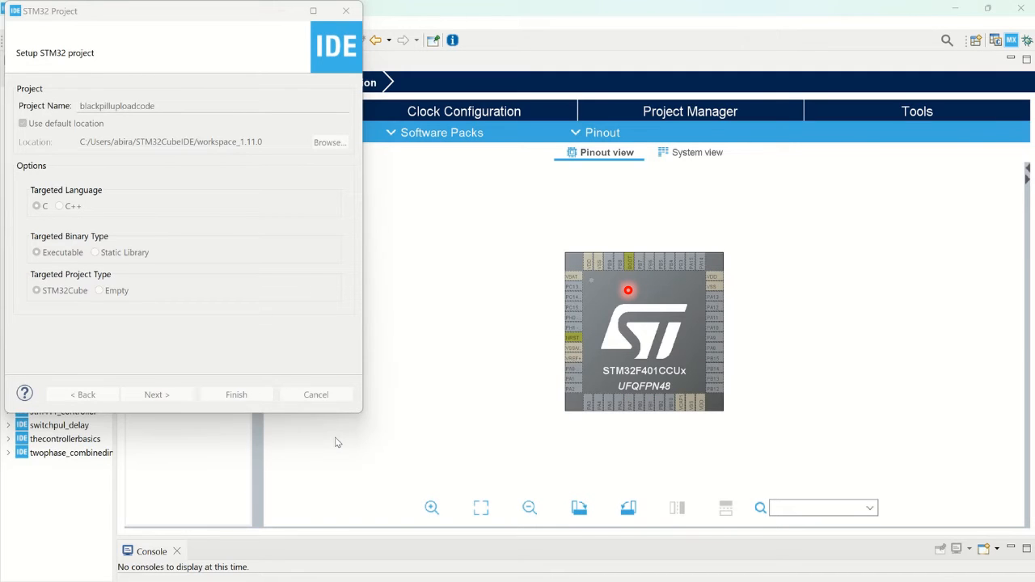
Step: Browse main.c under Core > Src, then switch to the Clock Configuration page
{"action": "left_click", "coordinate": [236, 395]}
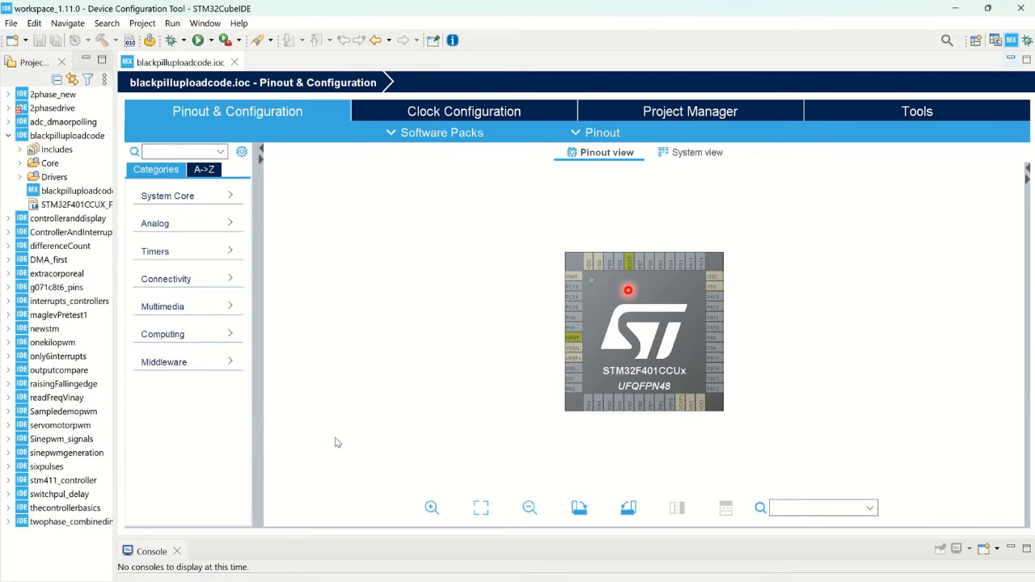
{"action": "mouse_move", "coordinate": [588, 349]}
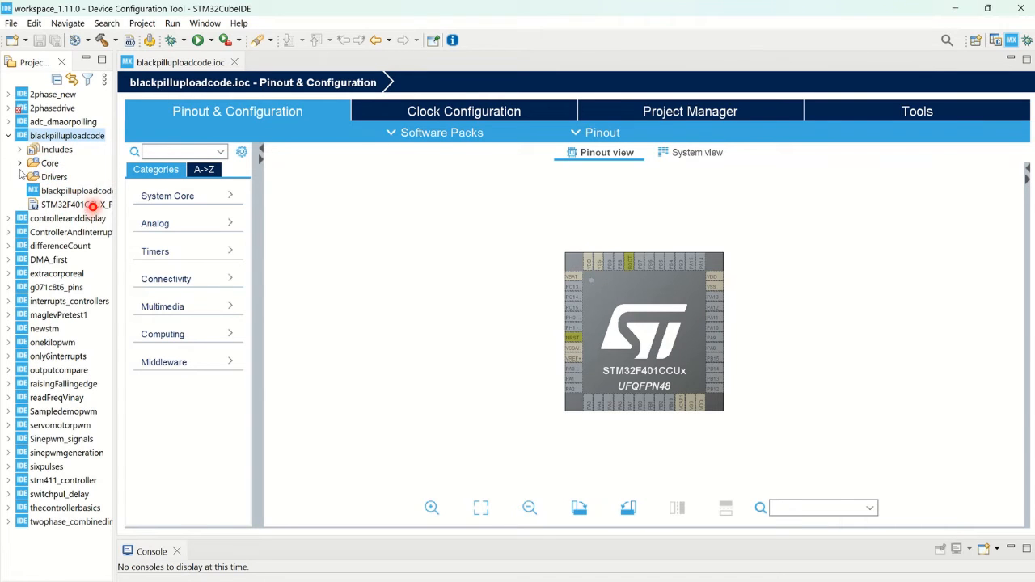
{"action": "left_click", "coordinate": [20, 161]}
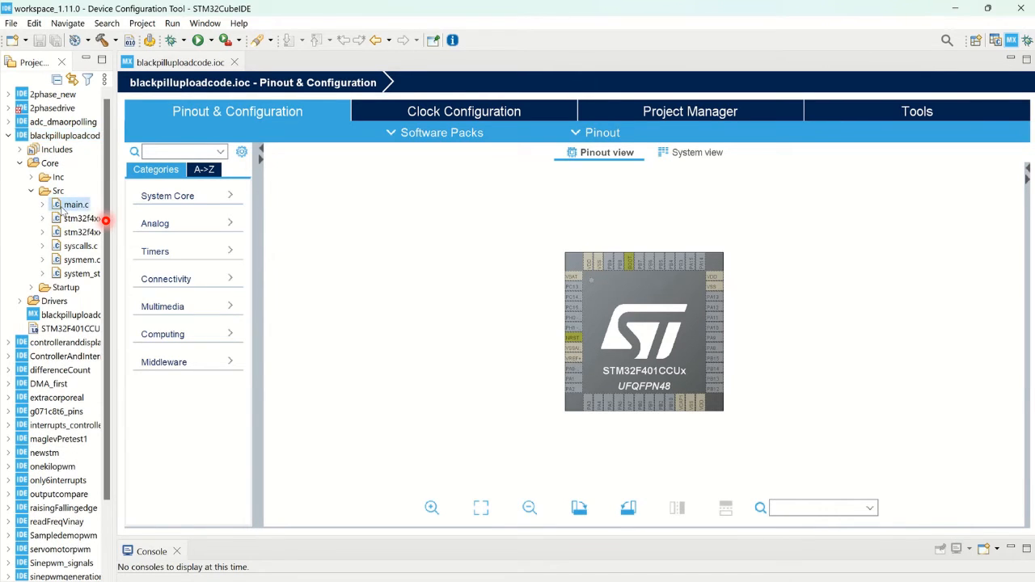
{"action": "double_click", "coordinate": [74, 204]}
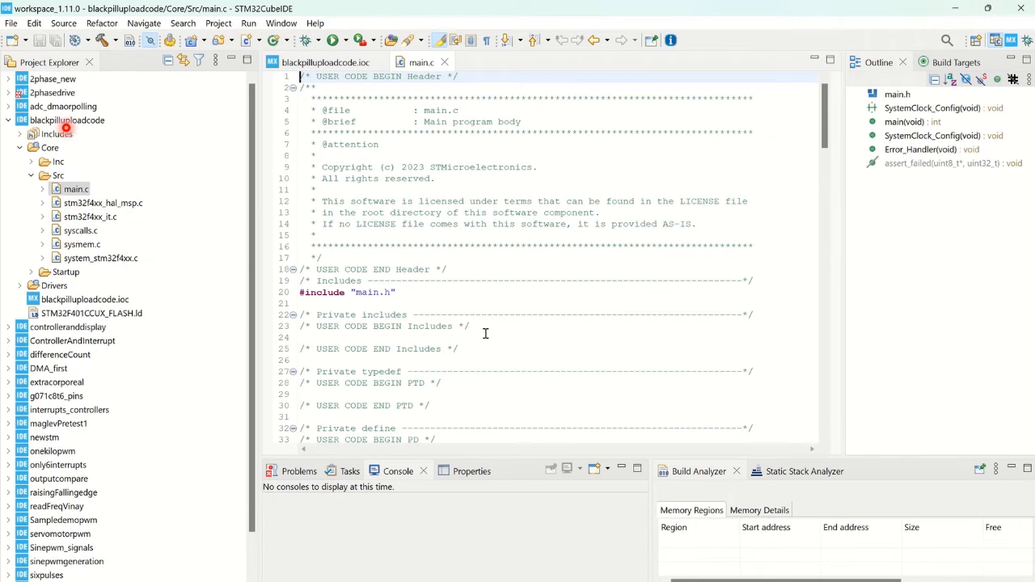
{"action": "scroll", "scroll_direction": "down", "scroll_amount": 3}
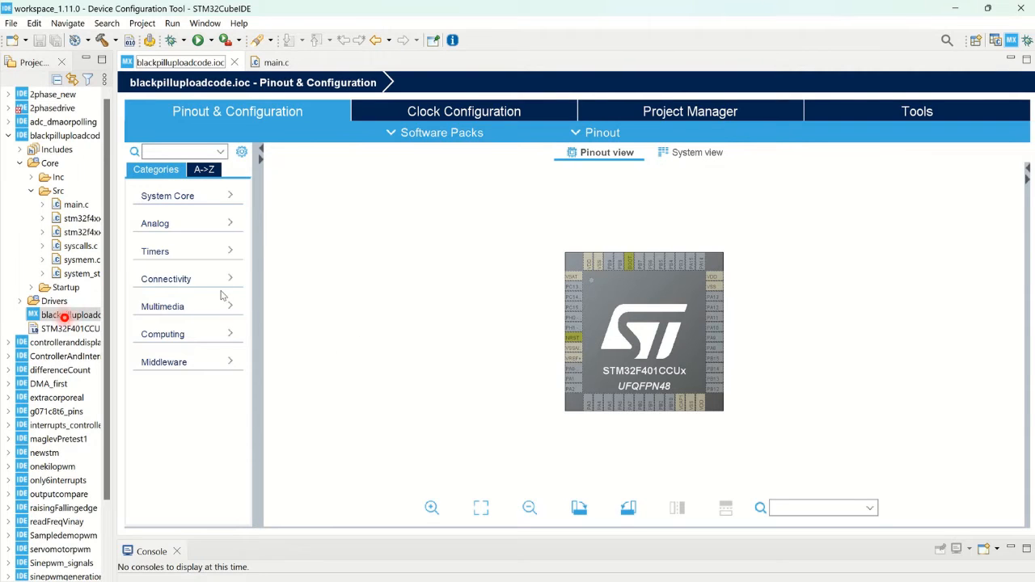
{"action": "left_click", "coordinate": [462, 110]}
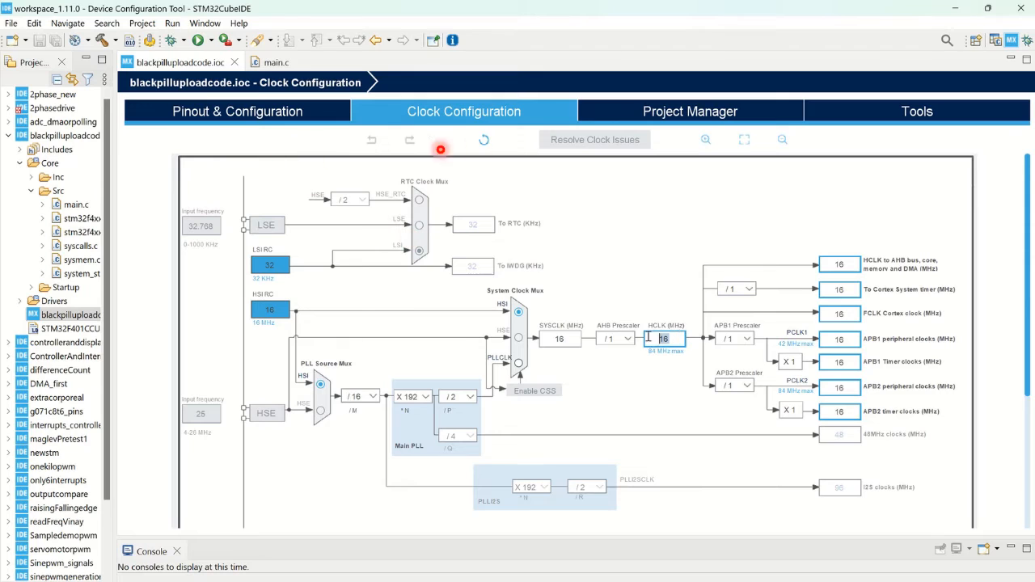
{"action": "left_click", "coordinate": [236, 110]}
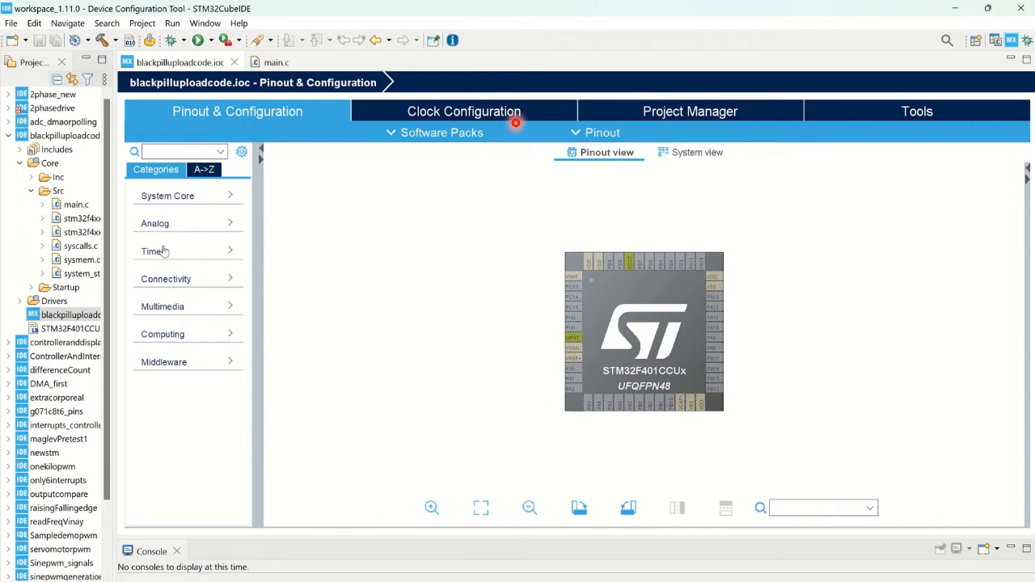
{"action": "left_click", "coordinate": [155, 251]}
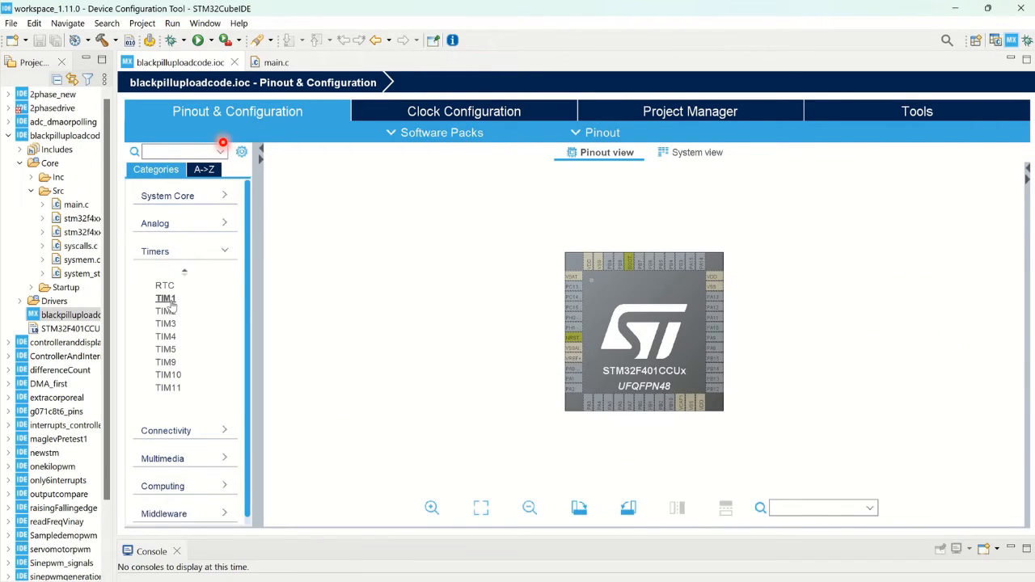
{"action": "left_click", "coordinate": [164, 297]}
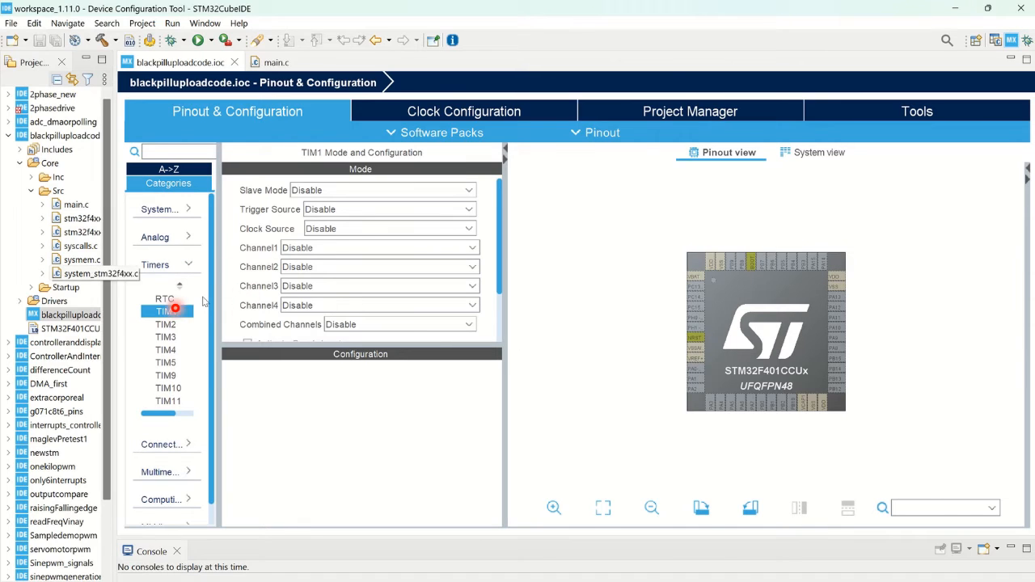
{"action": "left_click", "coordinate": [724, 333]}
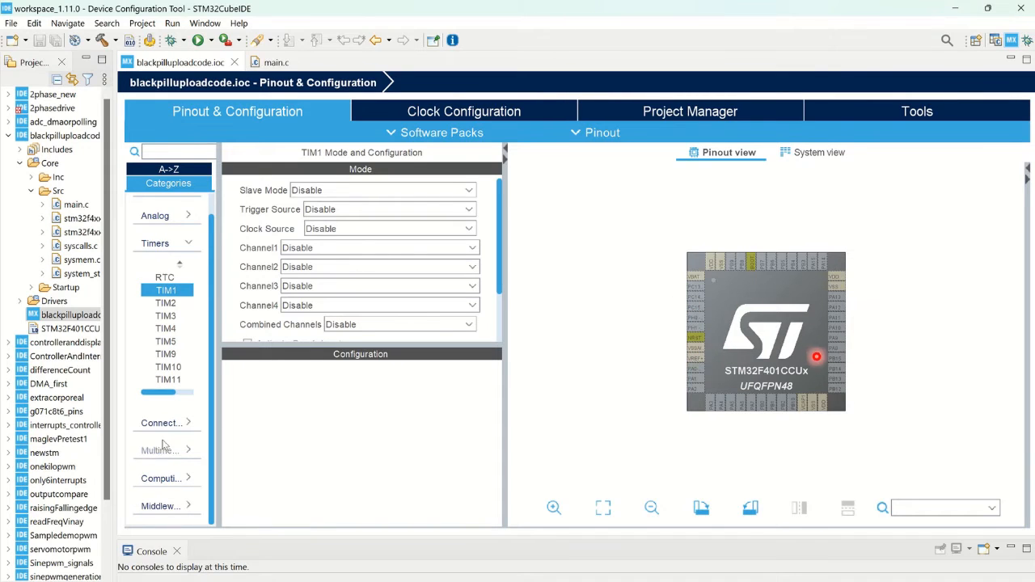
{"action": "left_click", "coordinate": [155, 215]}
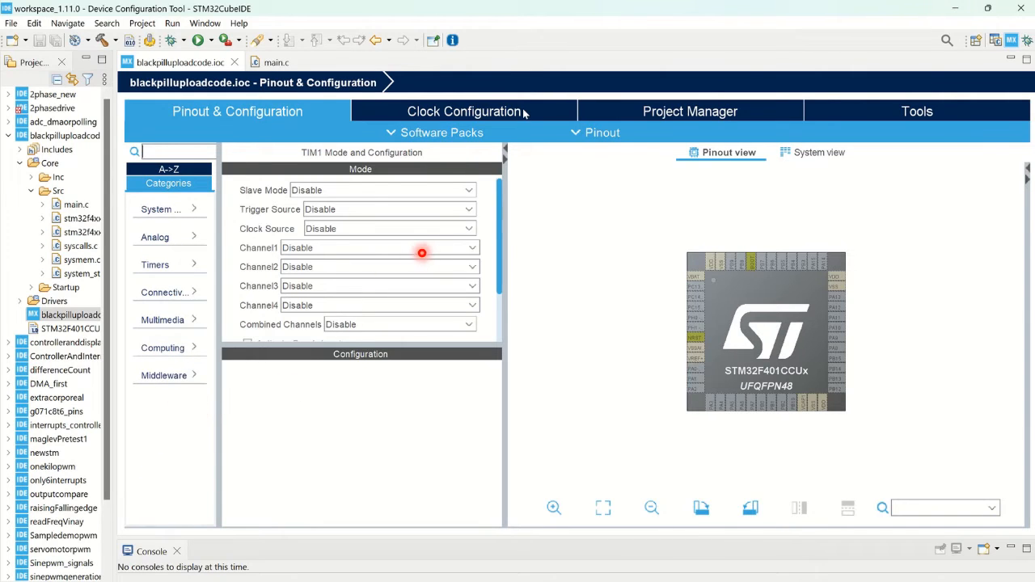
{"action": "left_click", "coordinate": [462, 110]}
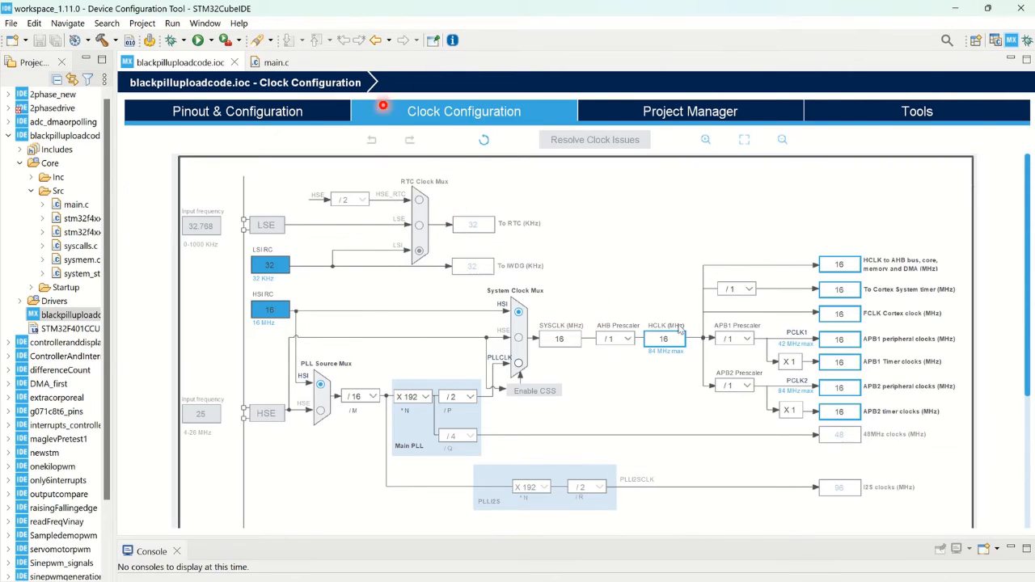
Step: On the Pinout view, assign pin PC13 as GPIO_Output
{"action": "left_click", "coordinate": [236, 110]}
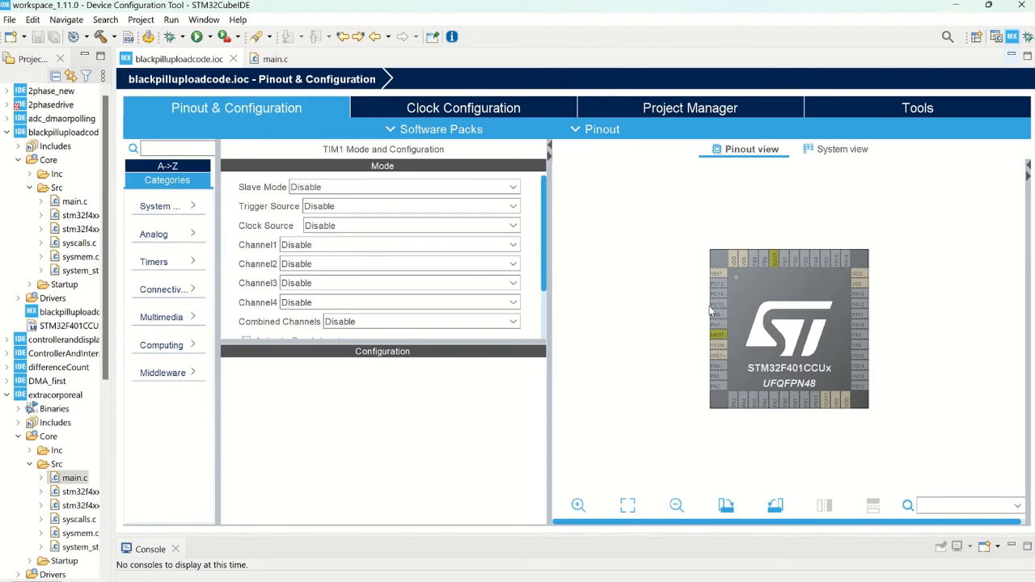
{"action": "left_click", "coordinate": [715, 330]}
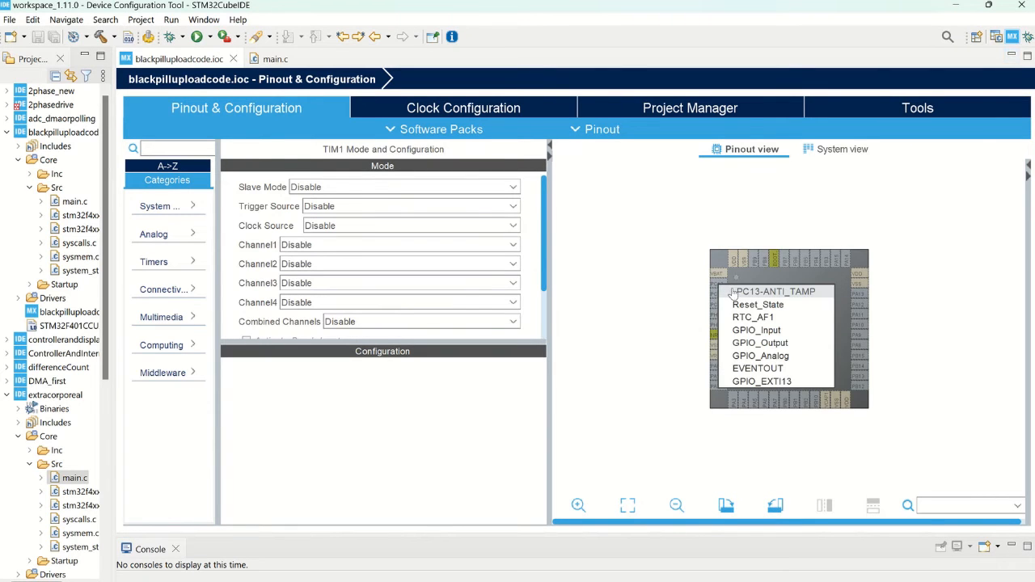
{"action": "left_click", "coordinate": [760, 342]}
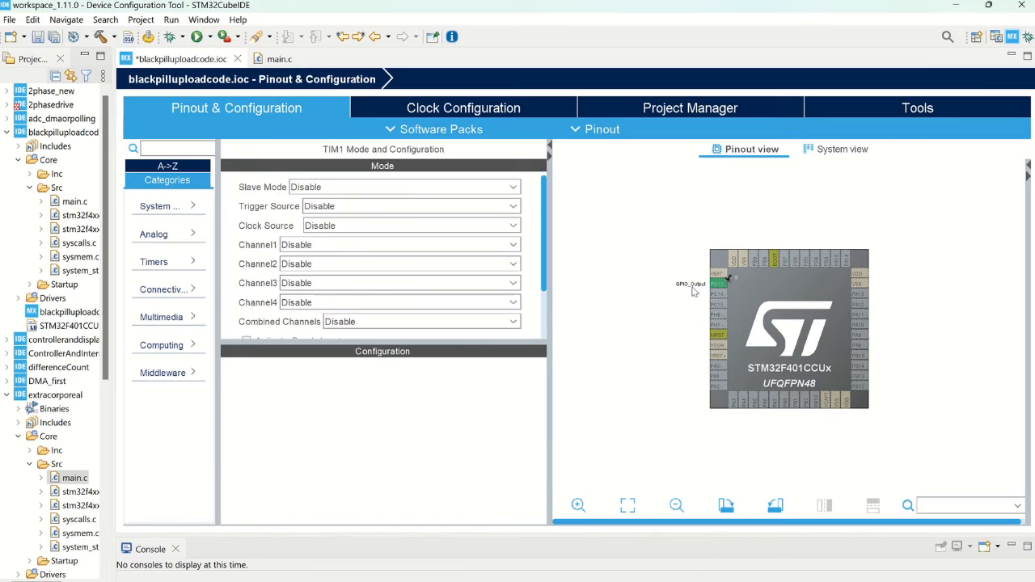
{"action": "mouse_move", "coordinate": [444, 257]}
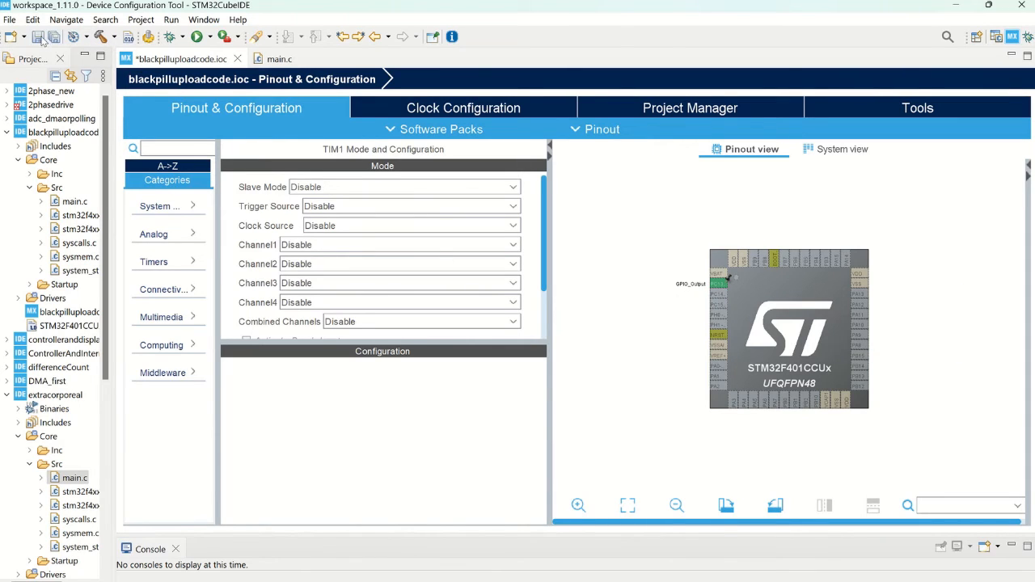
{"action": "mouse_move", "coordinate": [39, 39]}
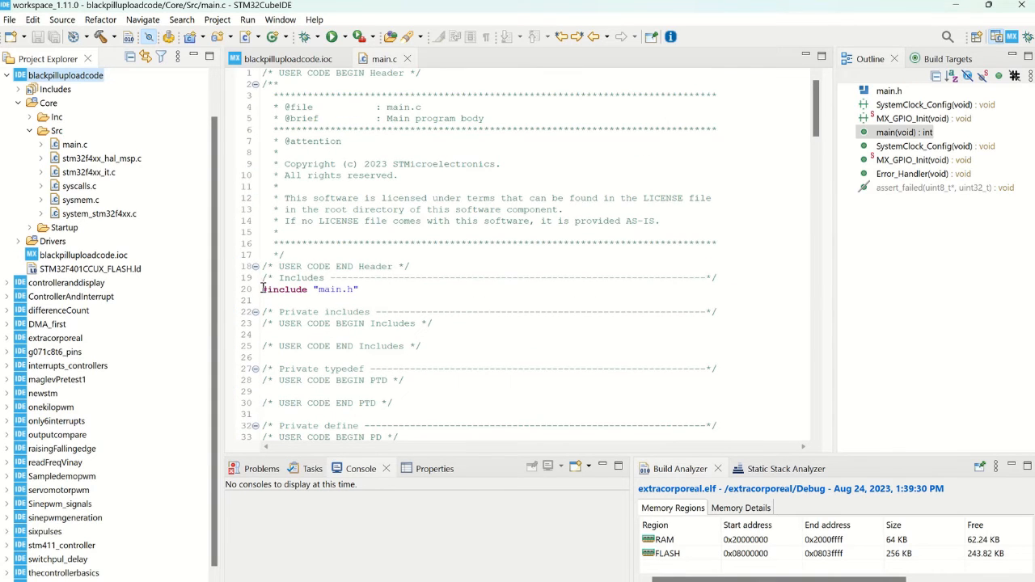
Step: Open a blank line inside main.c's while (1) loop for new code
{"action": "scroll", "scroll_direction": "down", "scroll_amount": 3}
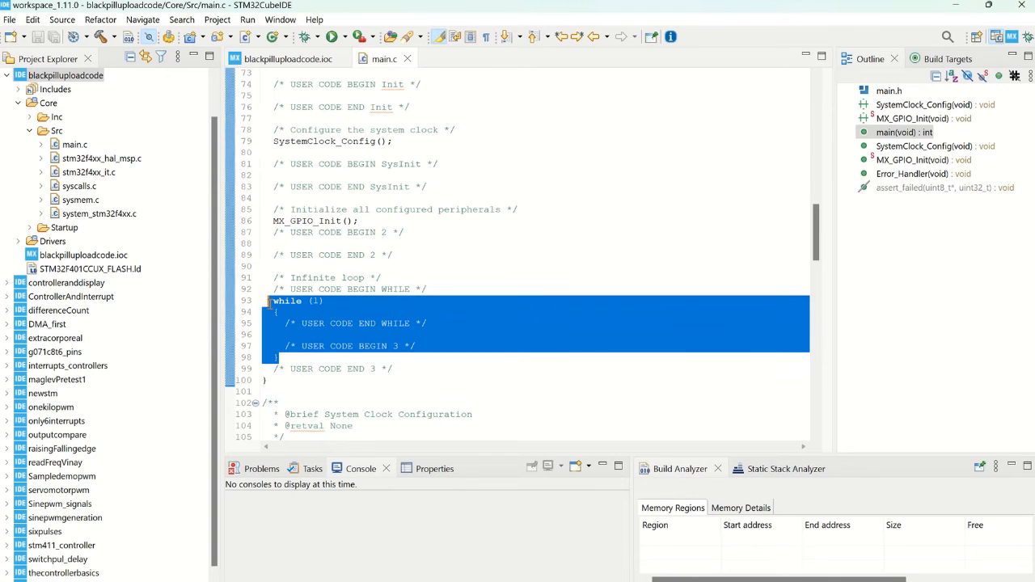
{"action": "left_click", "coordinate": [298, 311]}
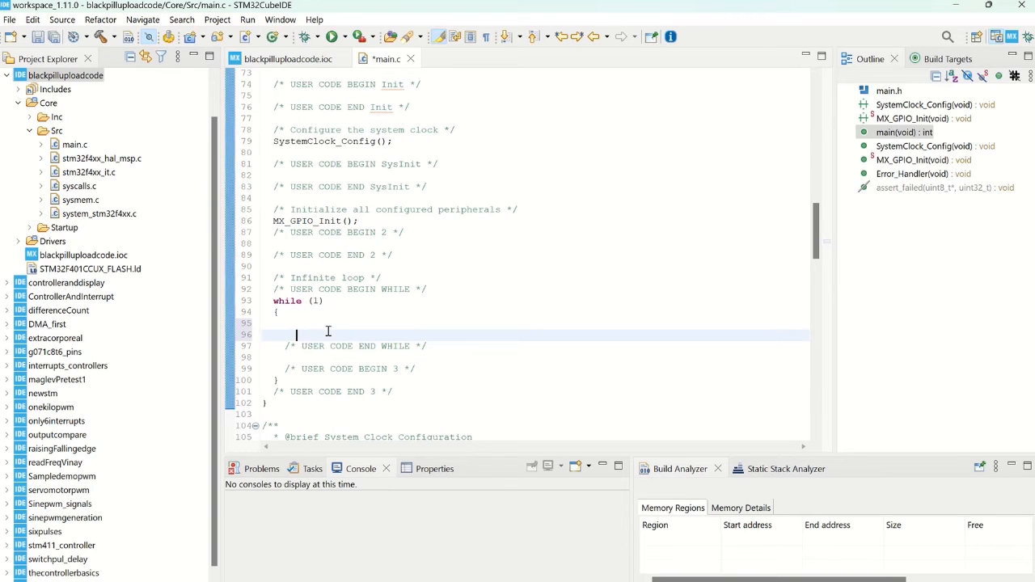
Step: Write HAL_GPIO_WritePin(GPIOC,GPIO_PIN_13, SET); inside the while loop
{"action": "type", "text": "HA"}
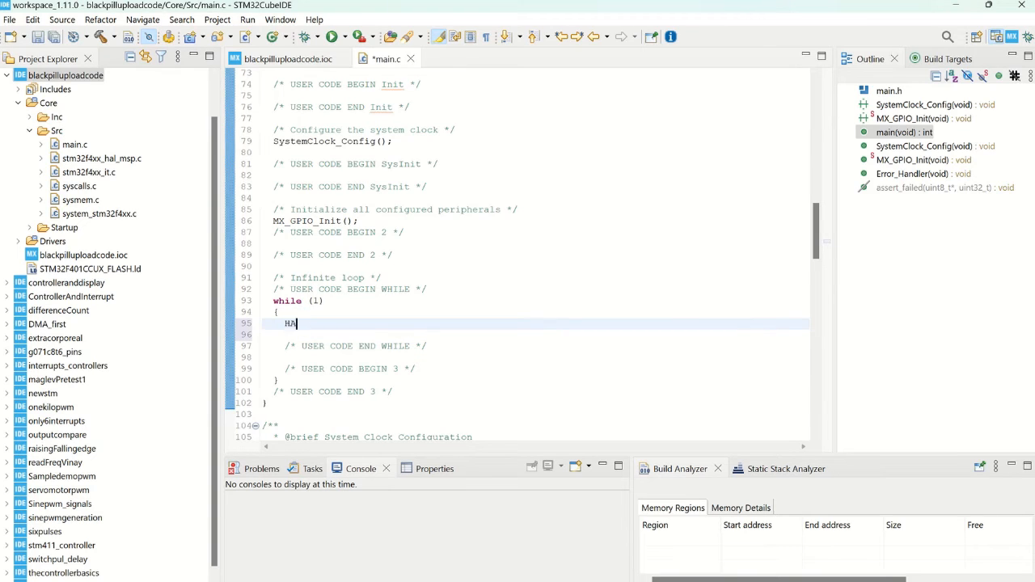
{"action": "type", "text": "L_GPIO"}
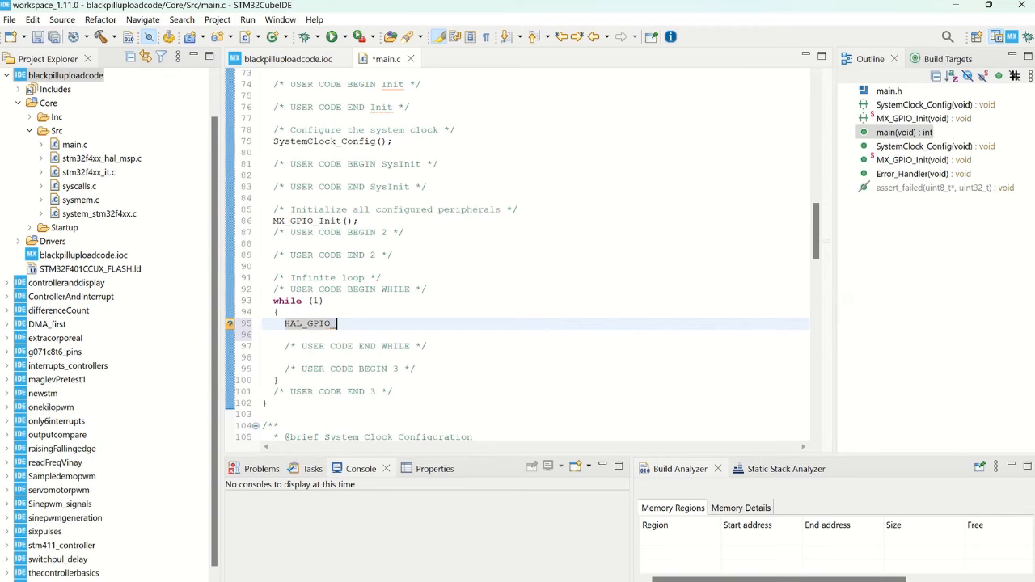
{"action": "type", "text": "_WritePin();"}
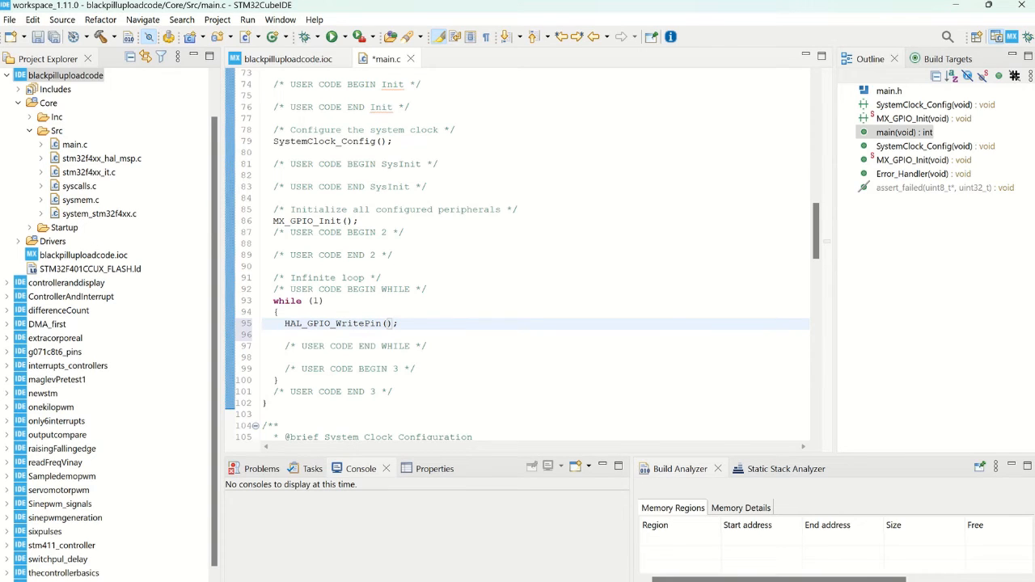
{"action": "type", "text": "GPIOC,"}
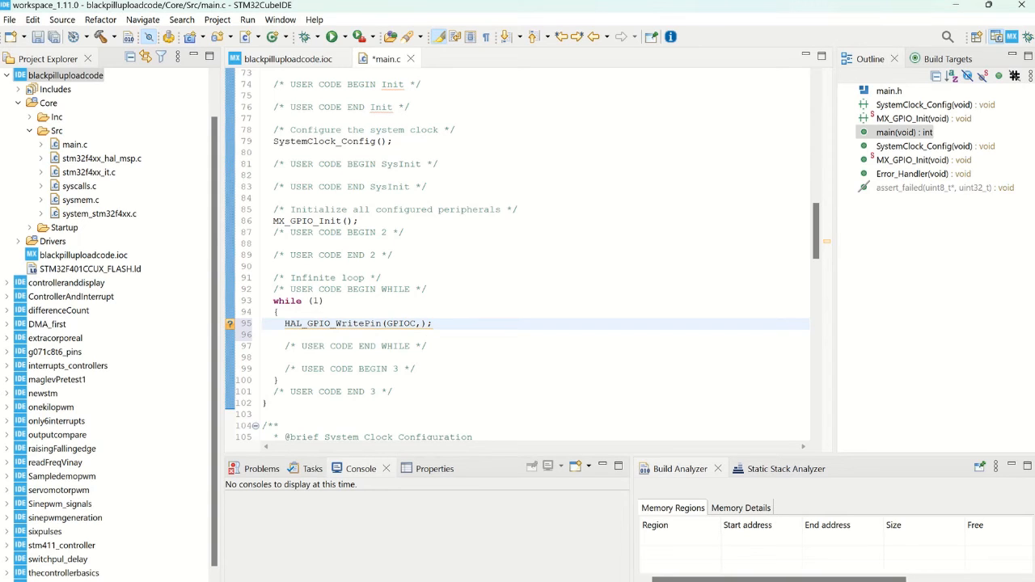
{"action": "type", "text": "GPIO_PIN_13"}
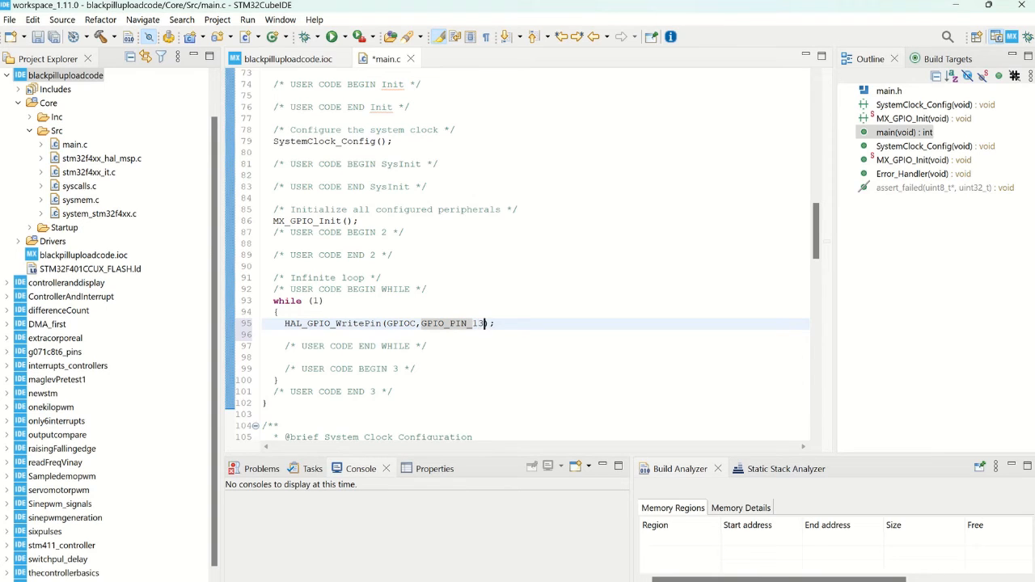
{"action": "type", "text": ", SET"}
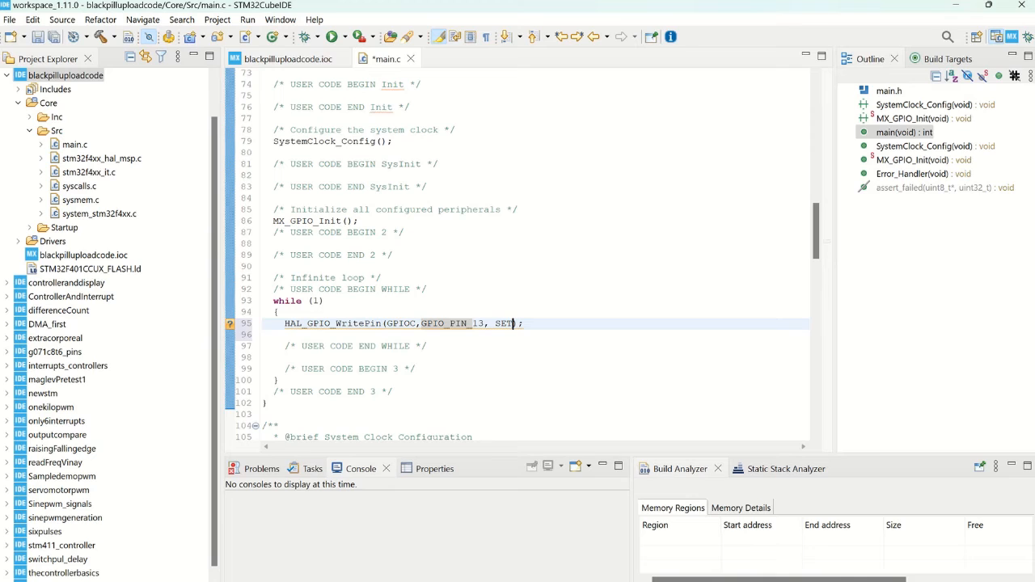
{"action": "double_click", "coordinate": [505, 324]}
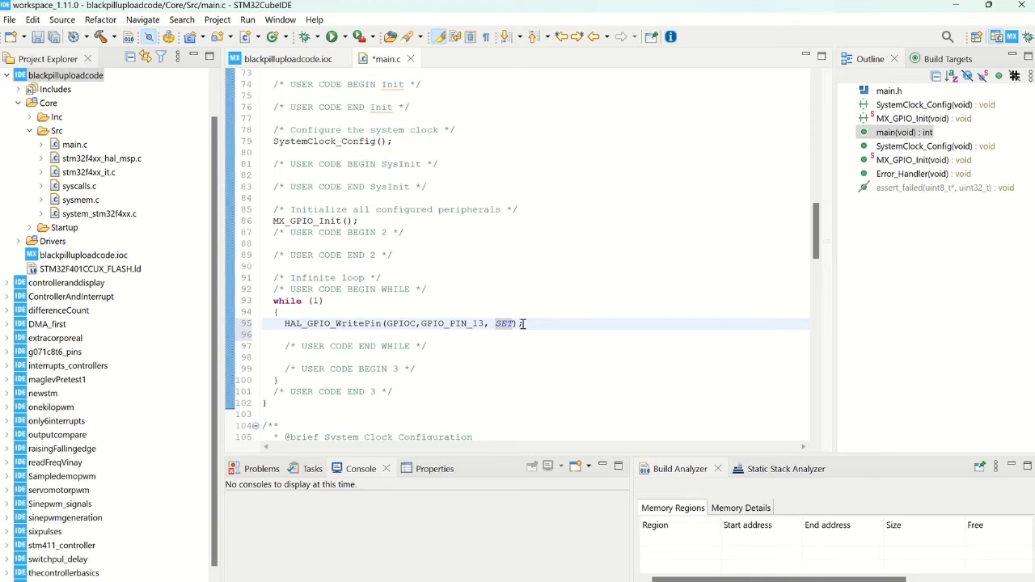
{"action": "left_click_drag", "start_coordinate": [456, 323], "coordinate": [523, 323]}
{"action": "type", "text": ";"}
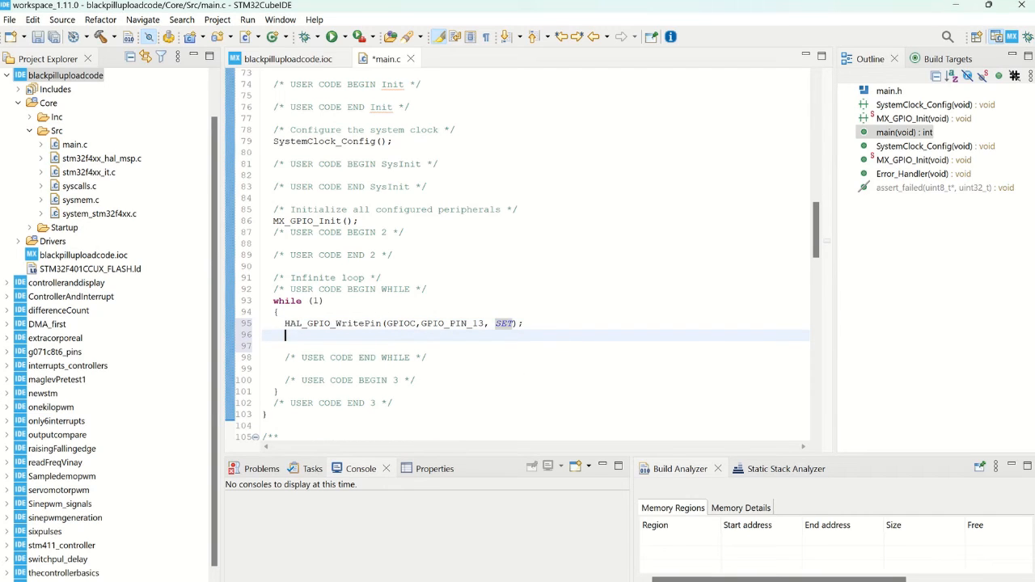
Step: Add HAL_Delay(1000); and a second WritePin line resetting PC13
{"action": "type", "text": "HAL_De"}
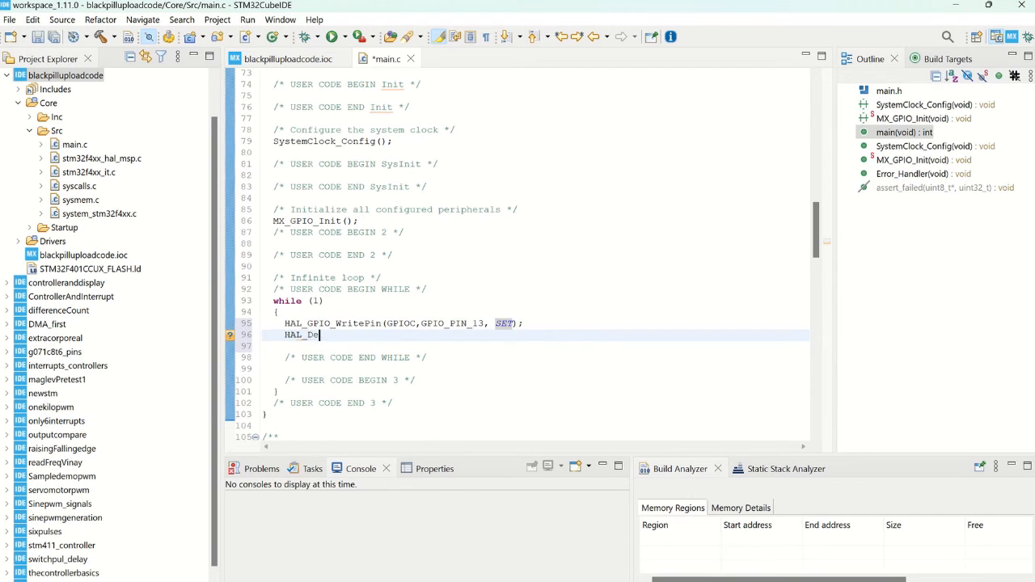
{"action": "type", "text": "lay()"}
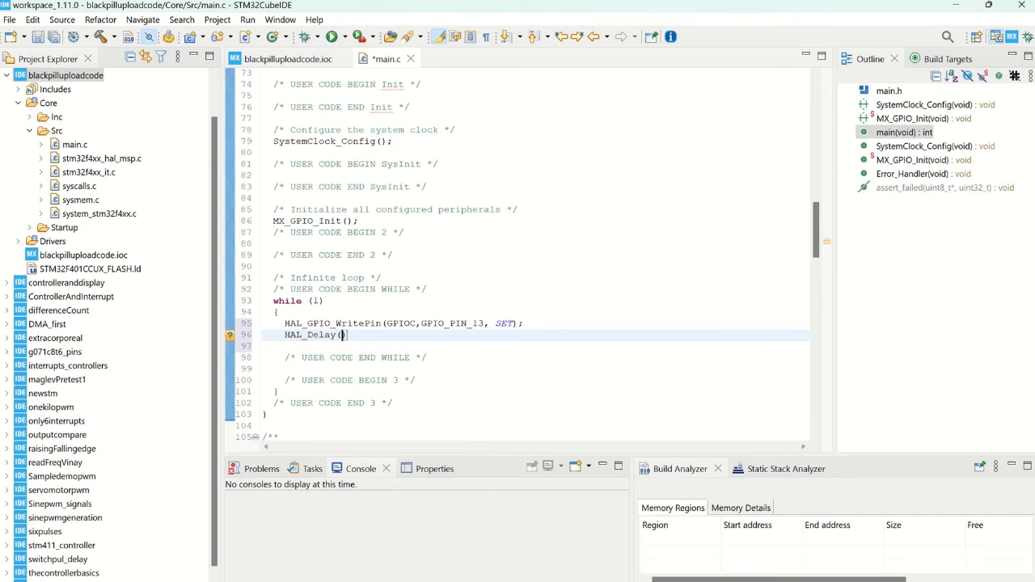
{"action": "type", "text": "1000"}
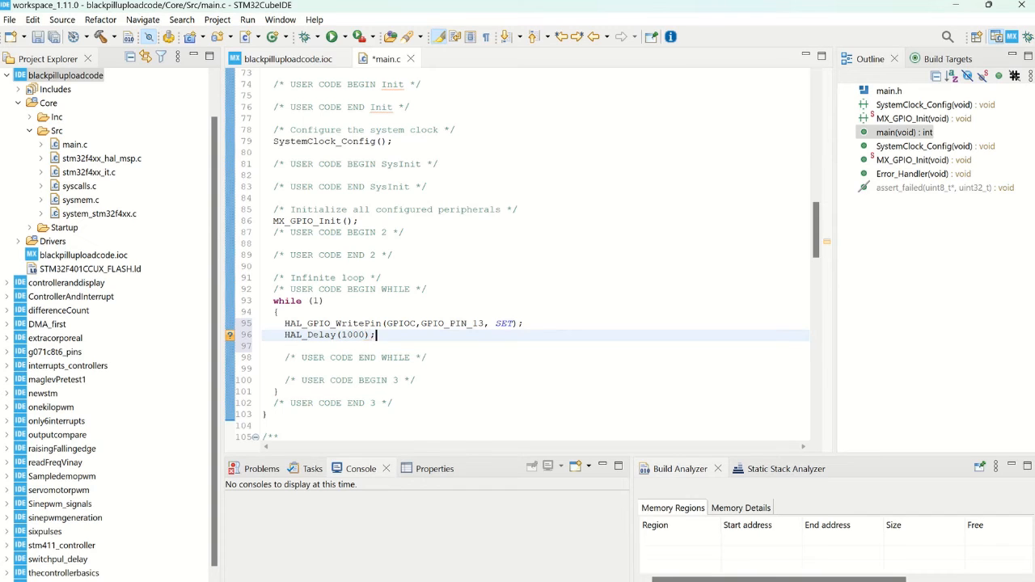
{"action": "type", "text": "HAL_GPIO_WritePin(GPIOC,GPIO_PIN_13, SET);"}
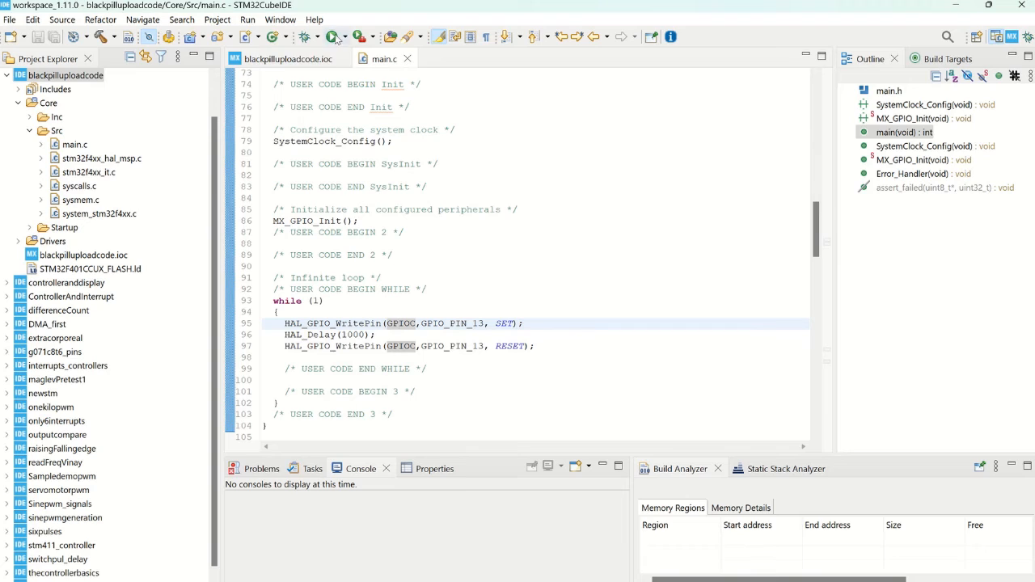
{"action": "mouse_move", "coordinate": [331, 35]}
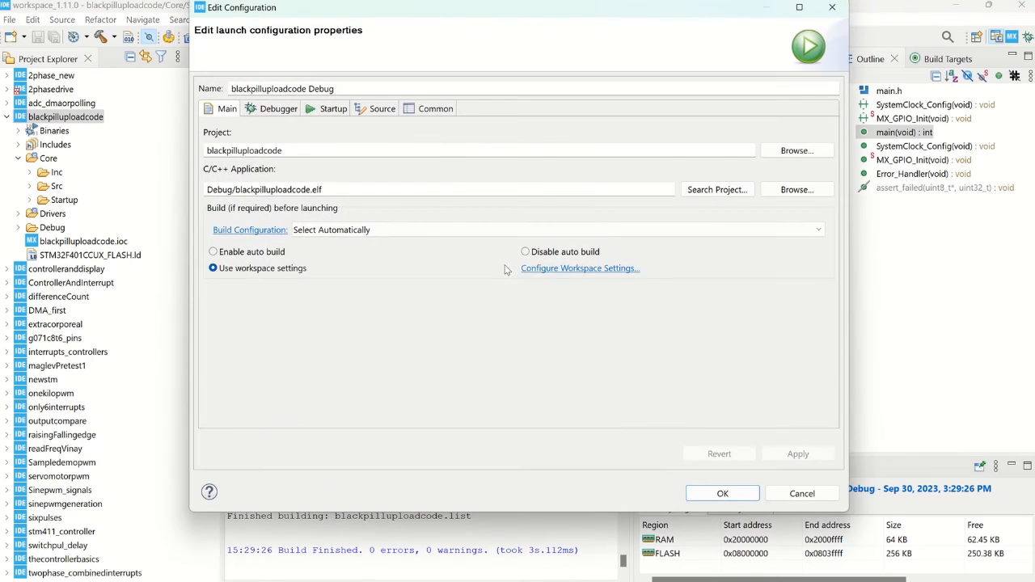
{"action": "mouse_move", "coordinate": [721, 493]}
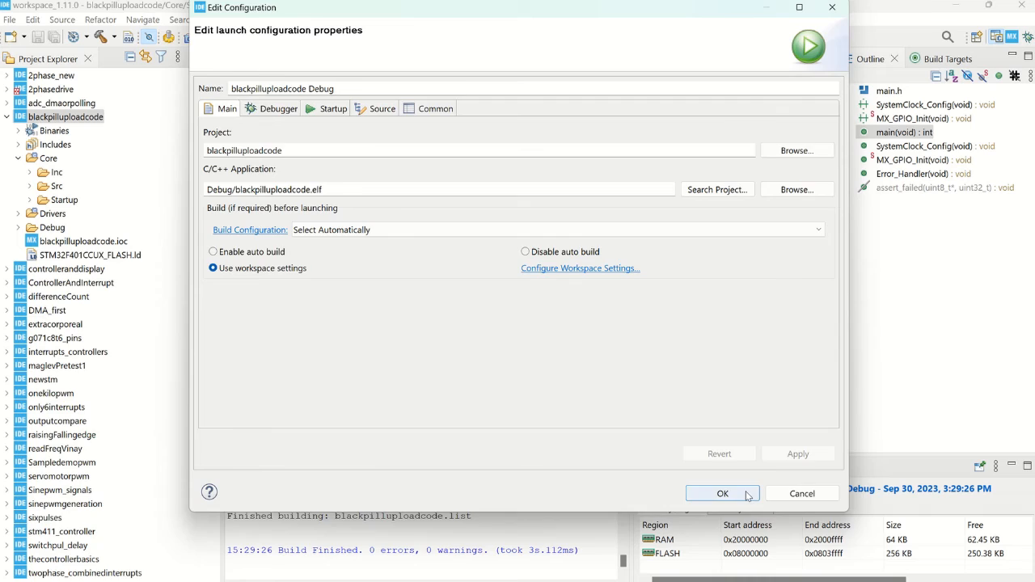
Step: Accept the blackpilluploadcode Debug launch configuration and flash the board
{"action": "left_click", "coordinate": [721, 493]}
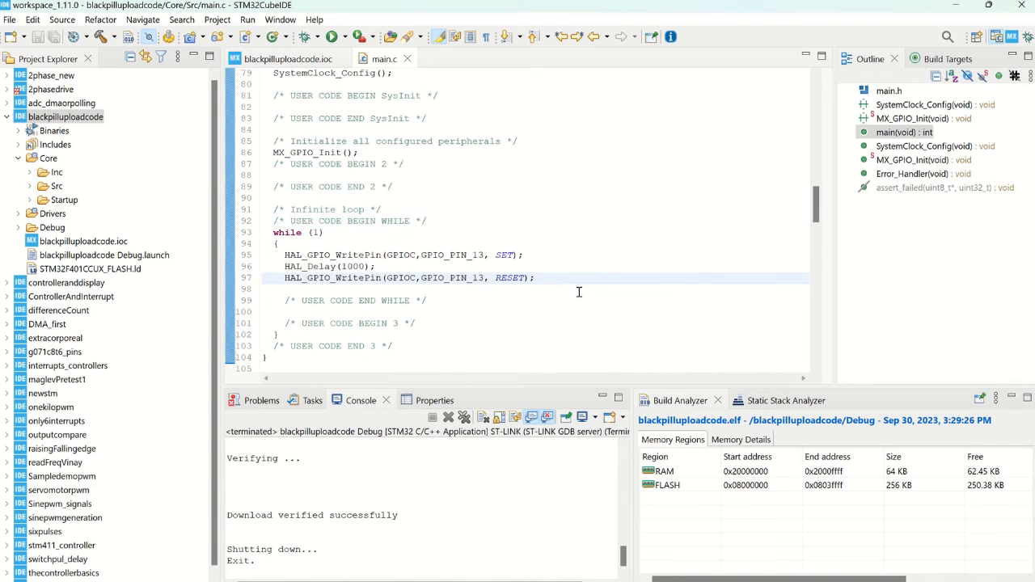
Step: Add HAL_Delay(1000); after the RESET line, rebuild and flash the board again
{"action": "type", "text": "HAL_Delay("}
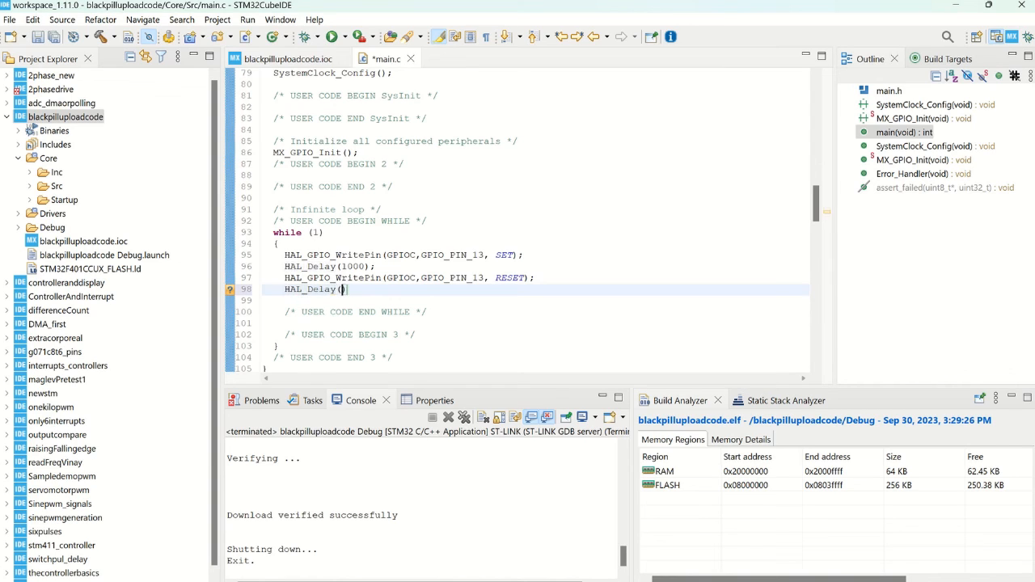
{"action": "type", "text": "1000"}
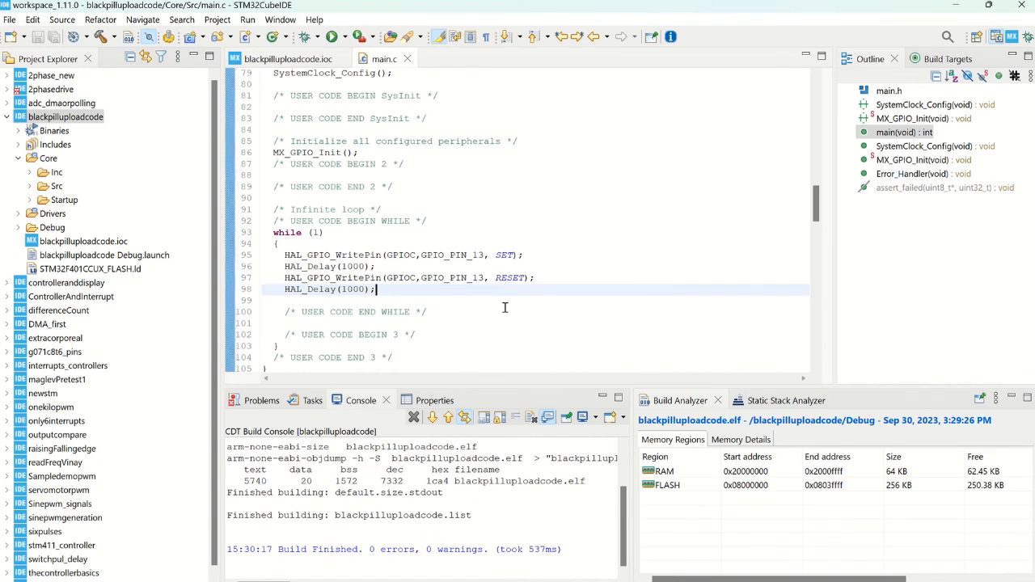
{"action": "left_click", "coordinate": [333, 36]}
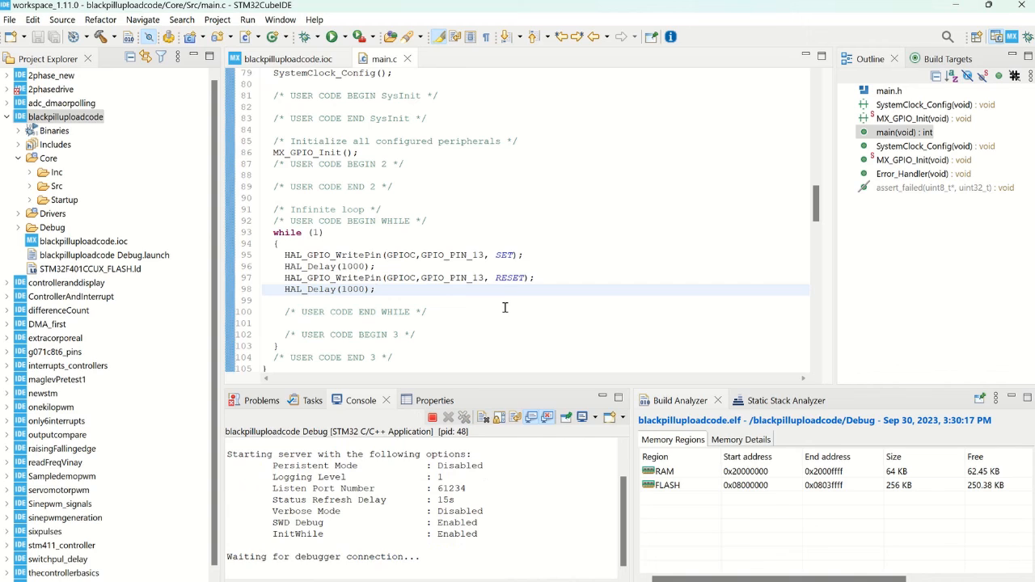